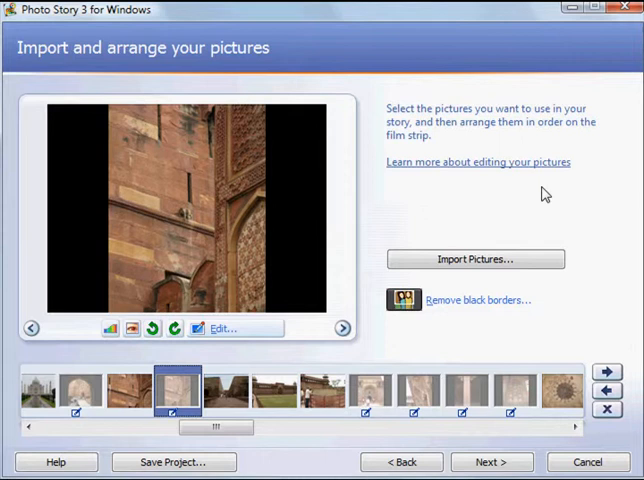
mouse_move(453, 200)
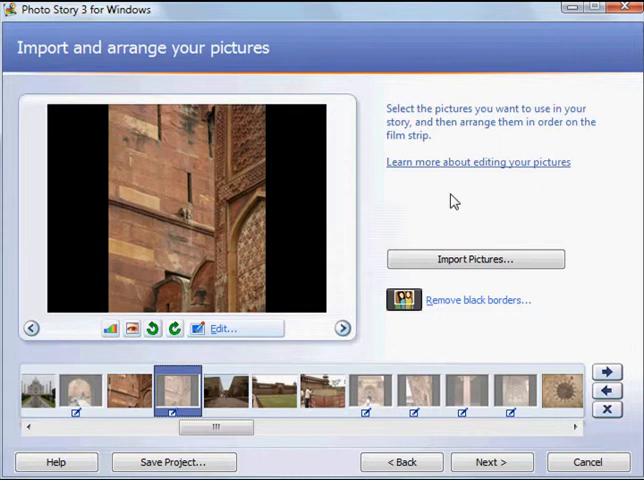
mouse_move(285, 308)
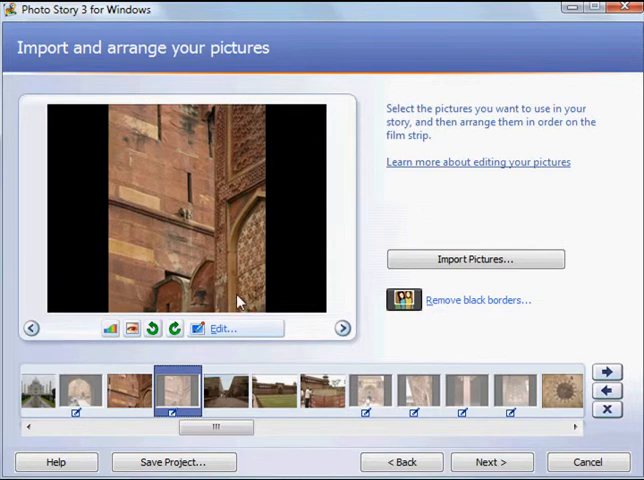
Step: Launch Remove black borders to preview the suggested crop of the inscribed marble picture
click(477, 299)
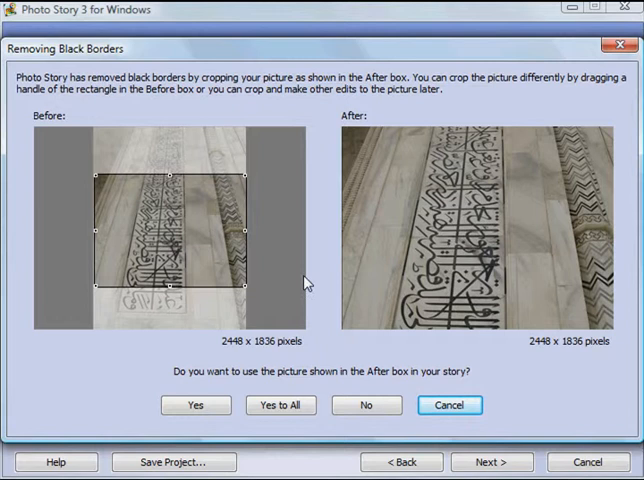
mouse_move(220, 184)
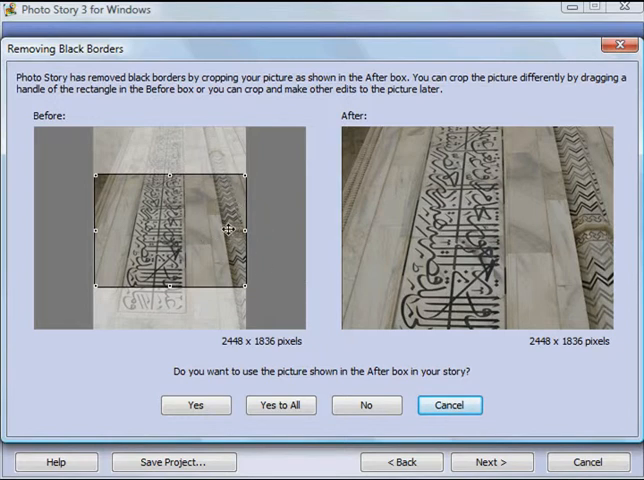
mouse_move(172, 138)
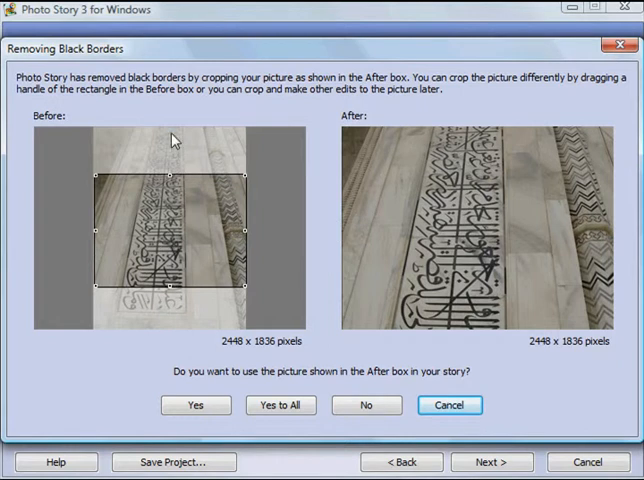
mouse_move(368, 155)
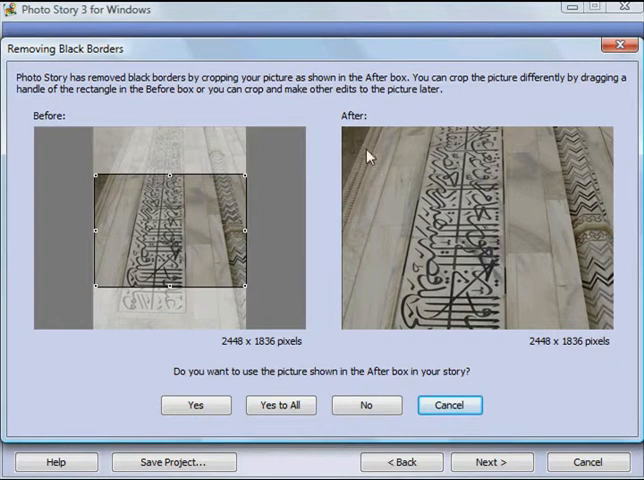
mouse_move(446, 228)
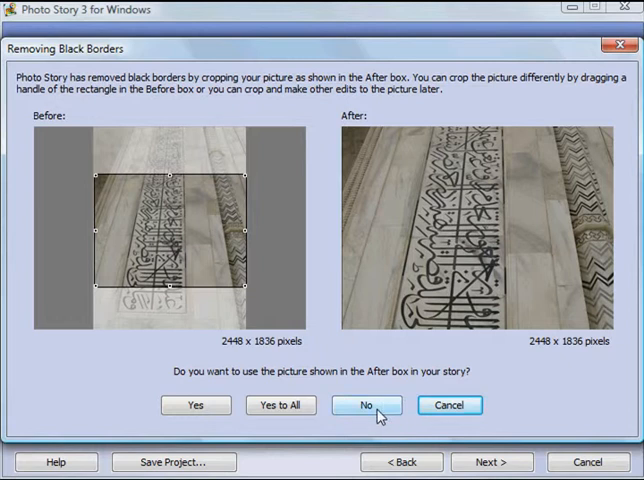
Step: Keep the calligraphy picture uncropped, accept the adjusted courtyard crop, then accept all remaining crops
click(366, 405)
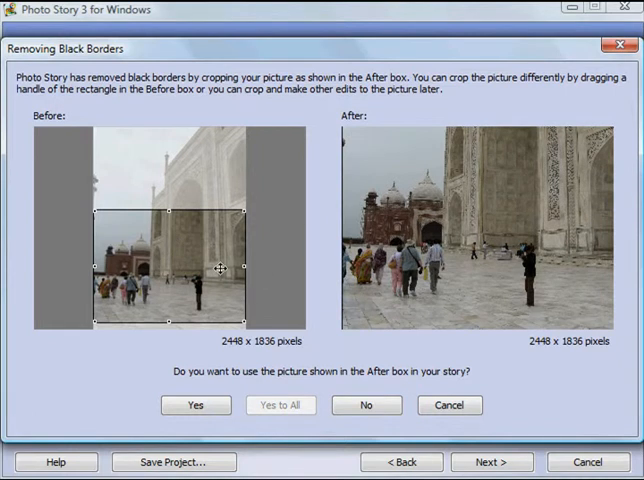
mouse_move(125, 300)
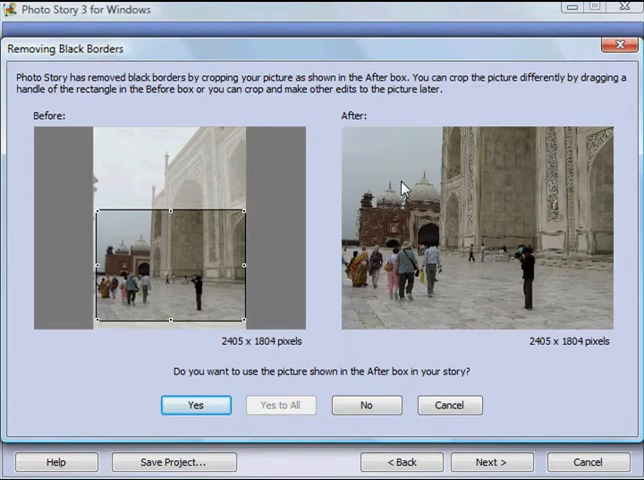
mouse_move(490, 217)
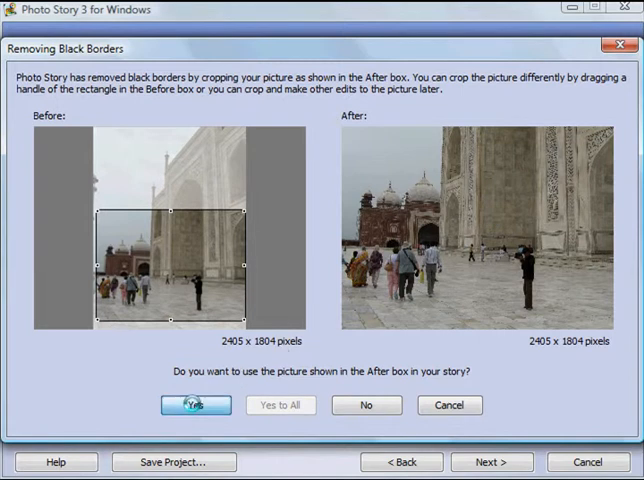
click(195, 405)
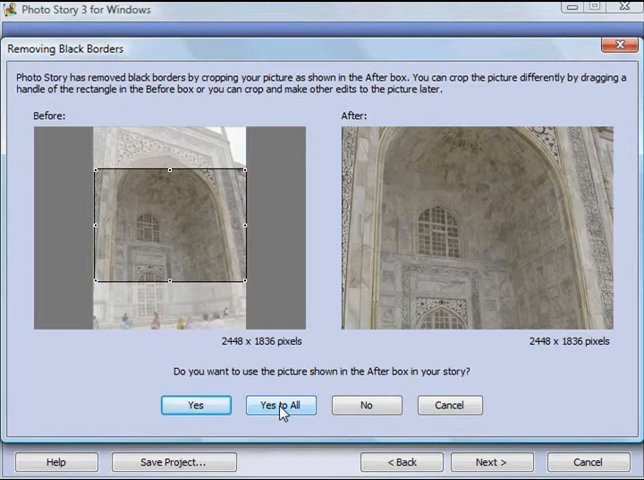
click(281, 405)
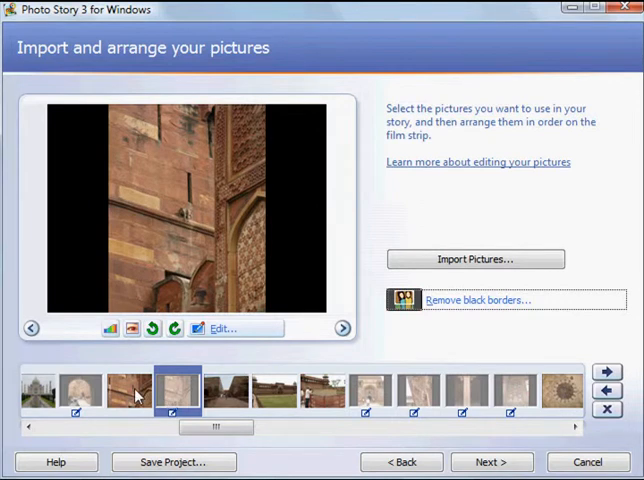
Step: Move the red wall picture one place later in the filmstrip
click(122, 390)
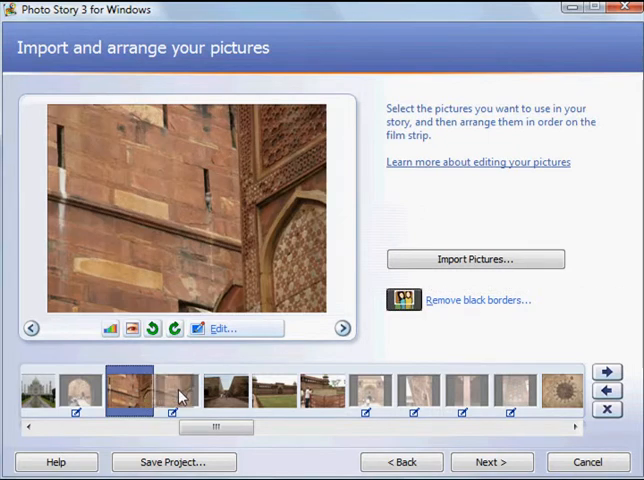
click(176, 390)
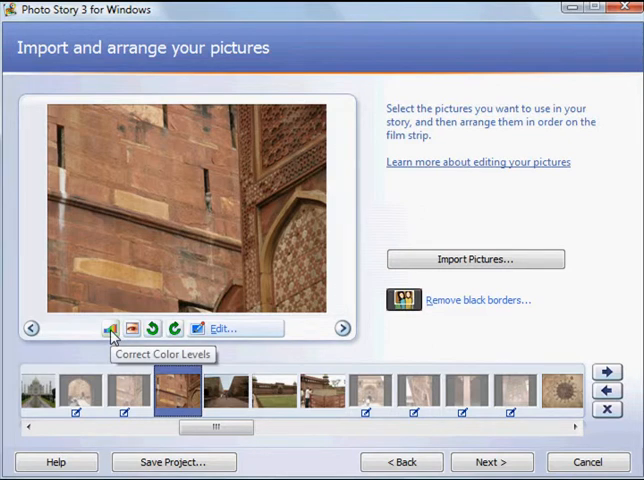
Step: Apply automatic color level correction to the red wall picture
click(111, 328)
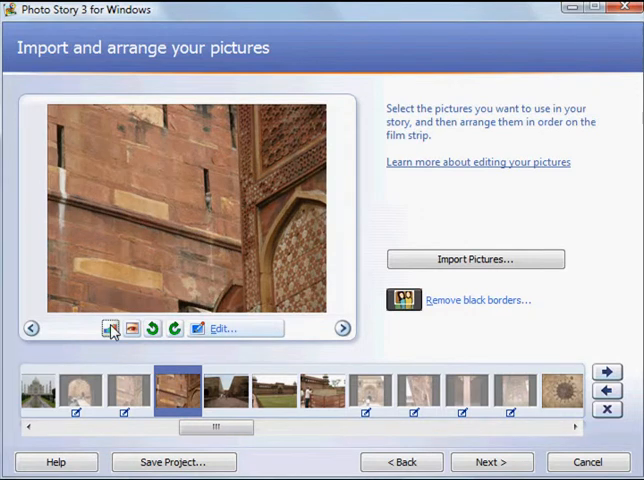
mouse_move(132, 329)
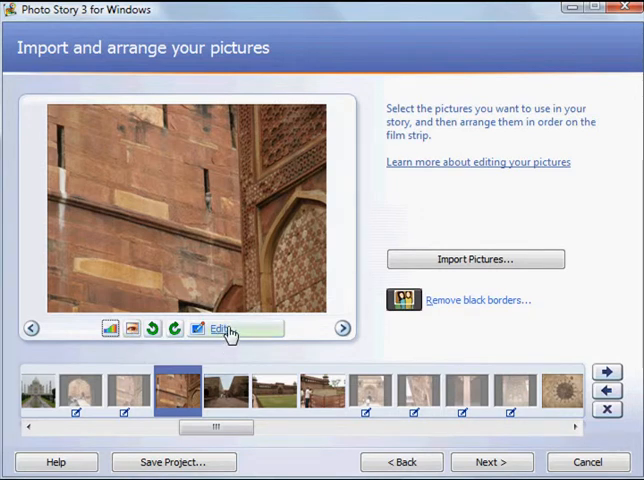
Step: Crop the red wall picture to the monkey in the wall slit and save
click(221, 329)
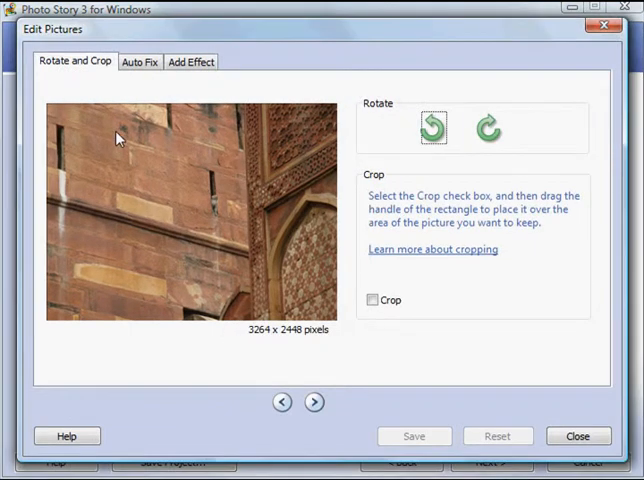
mouse_move(396, 248)
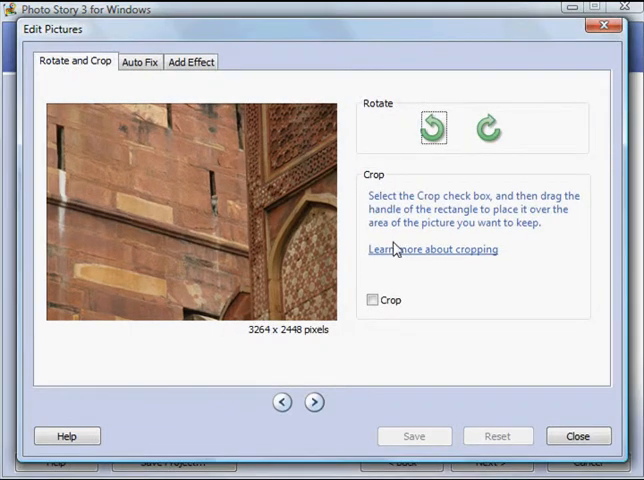
click(373, 300)
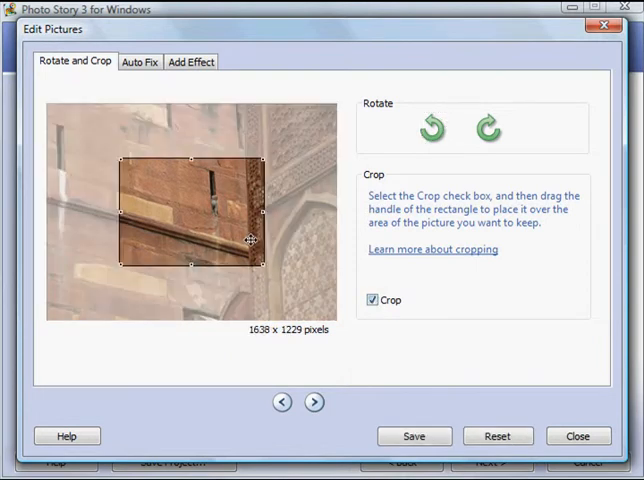
mouse_move(232, 233)
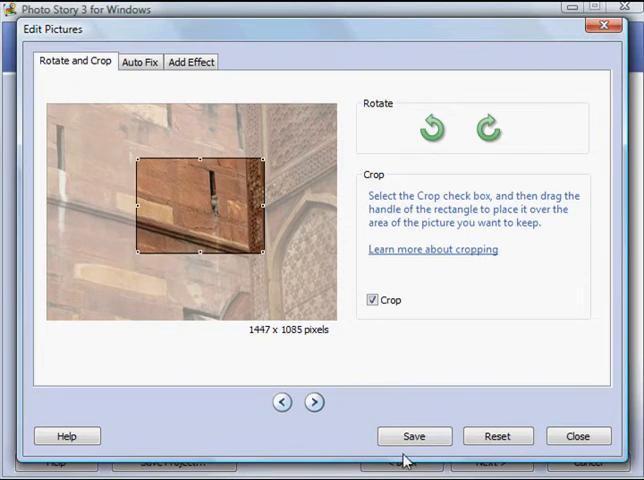
click(413, 436)
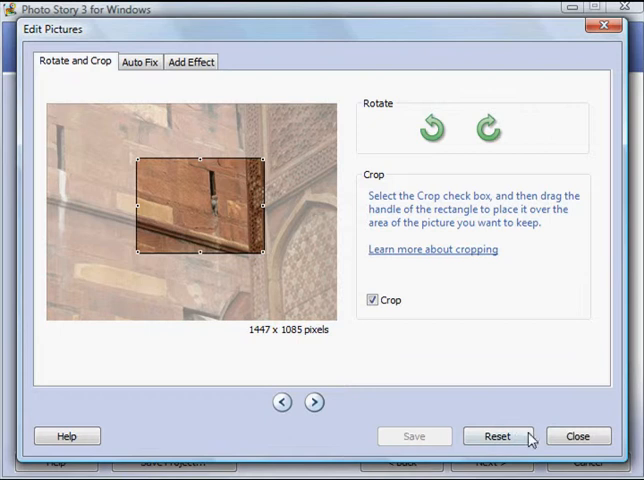
click(578, 435)
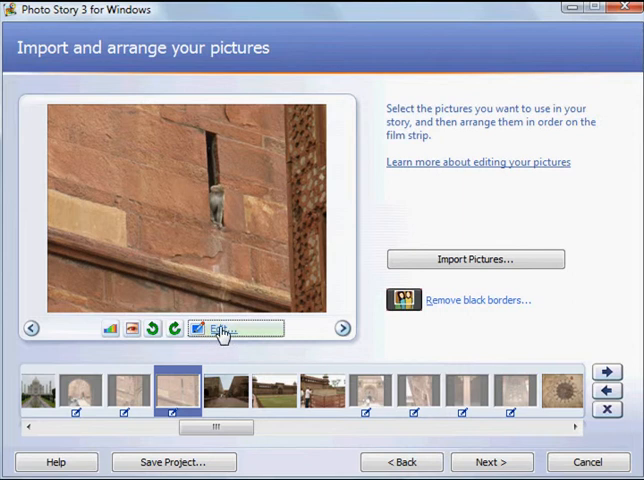
mouse_move(222, 336)
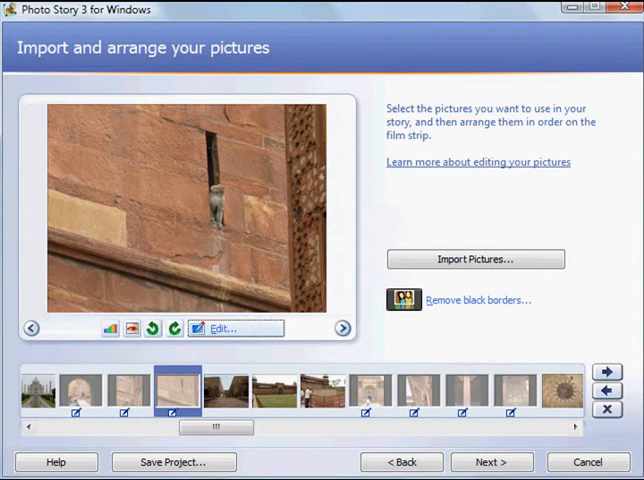
mouse_move(491, 461)
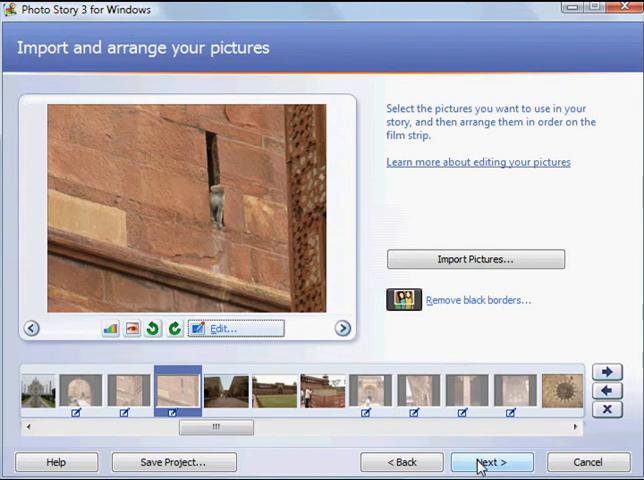